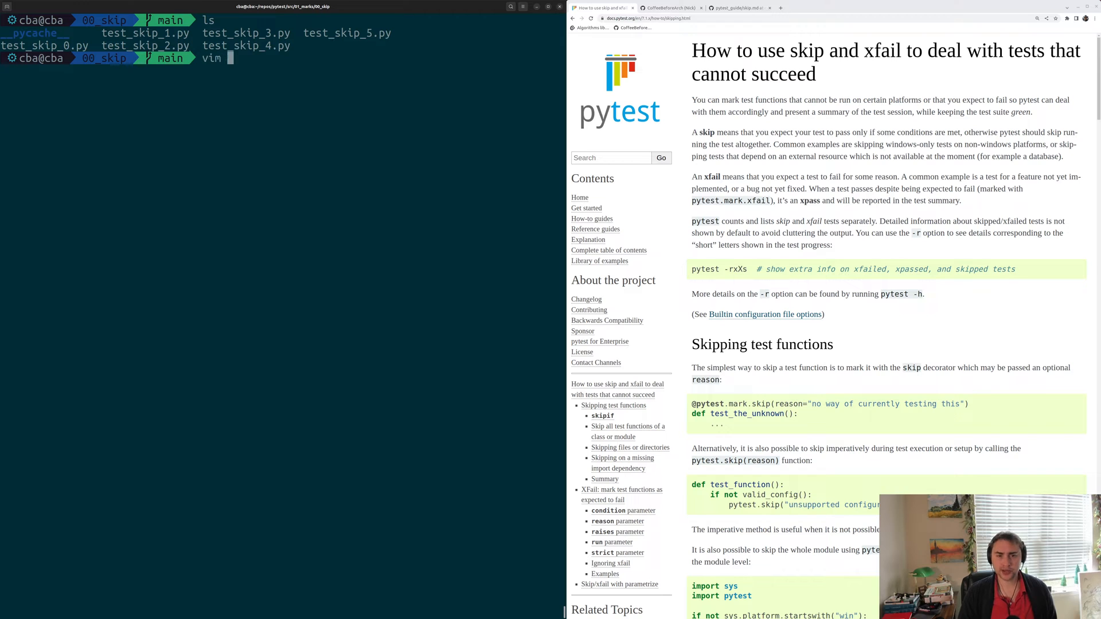
Step: Run pytest on test_skip_0.py from the shell prompt
type("test_skip_0.py")
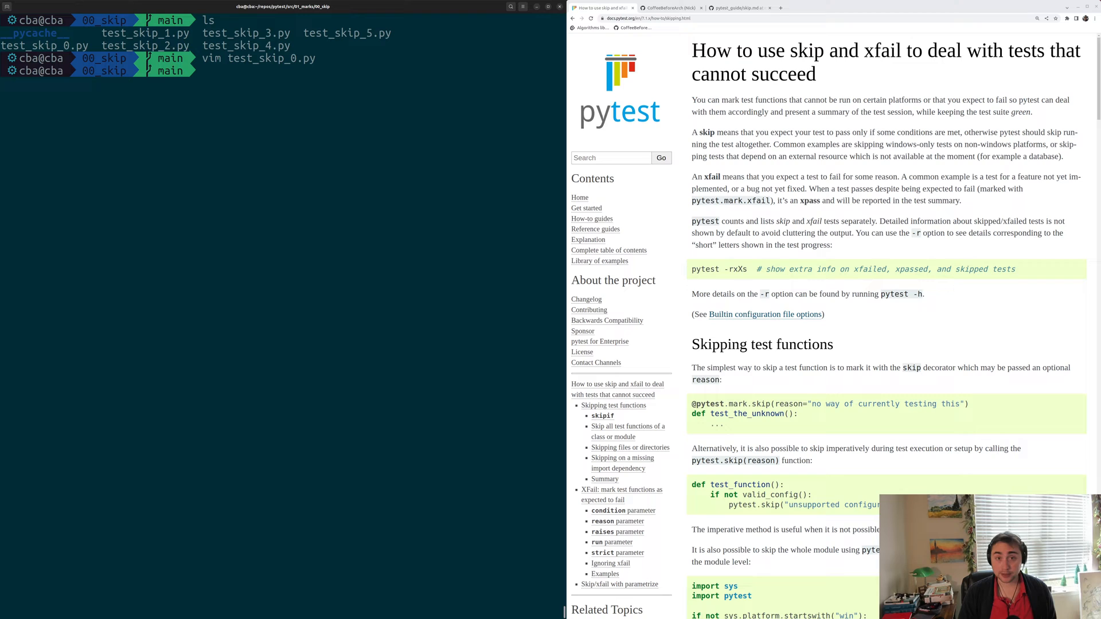
type("pyt")
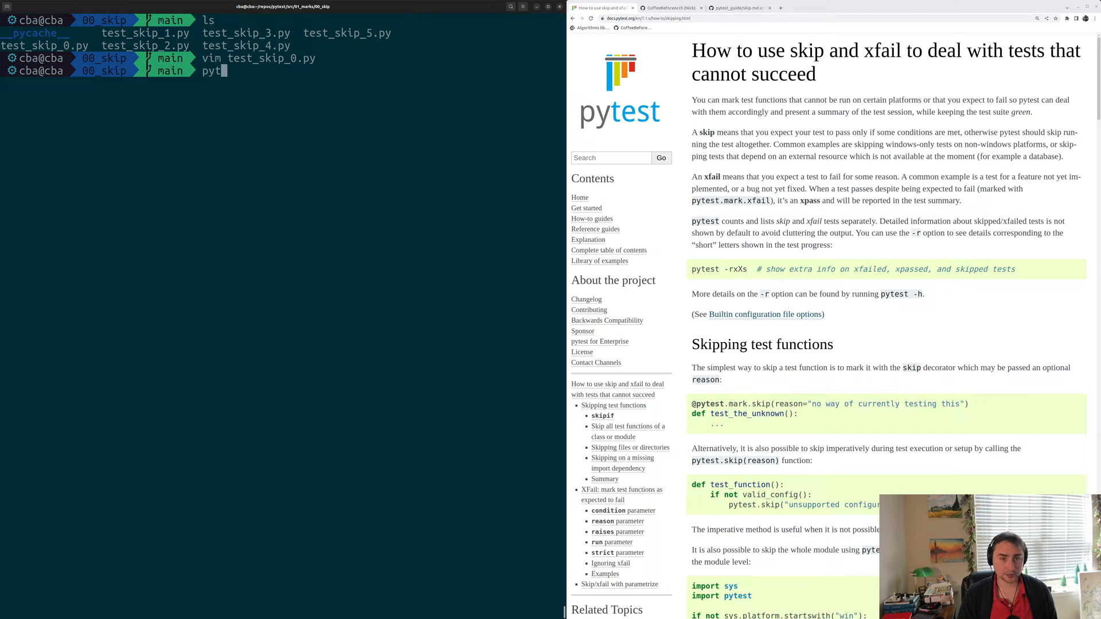
type("pytest test_skip_")
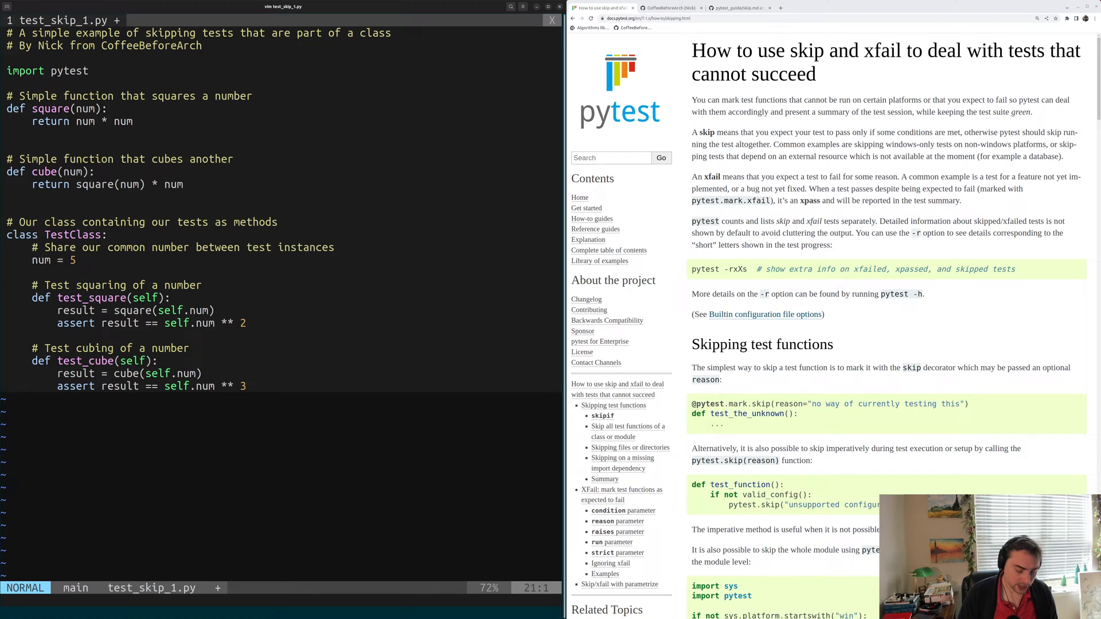
type("@pytest.mark.skip")
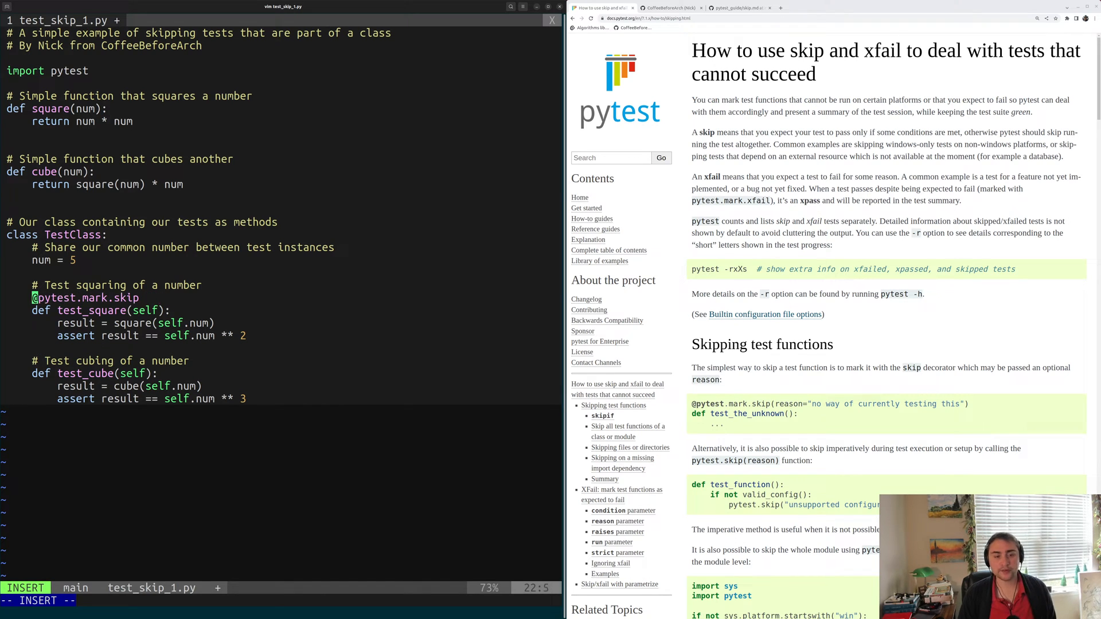
key("Escape")
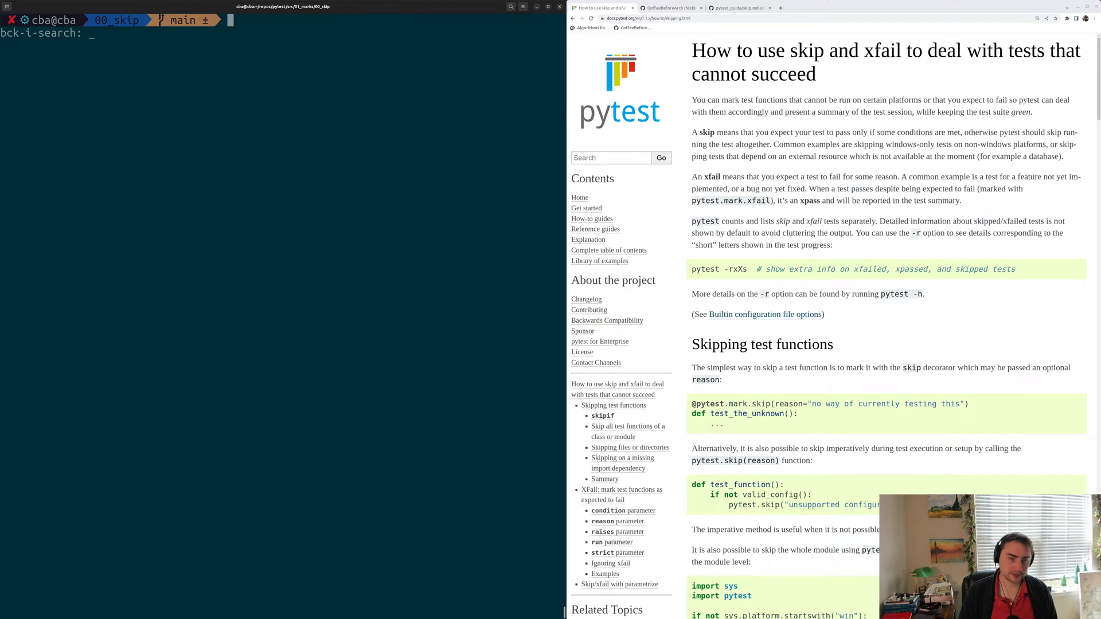
key("Enter")
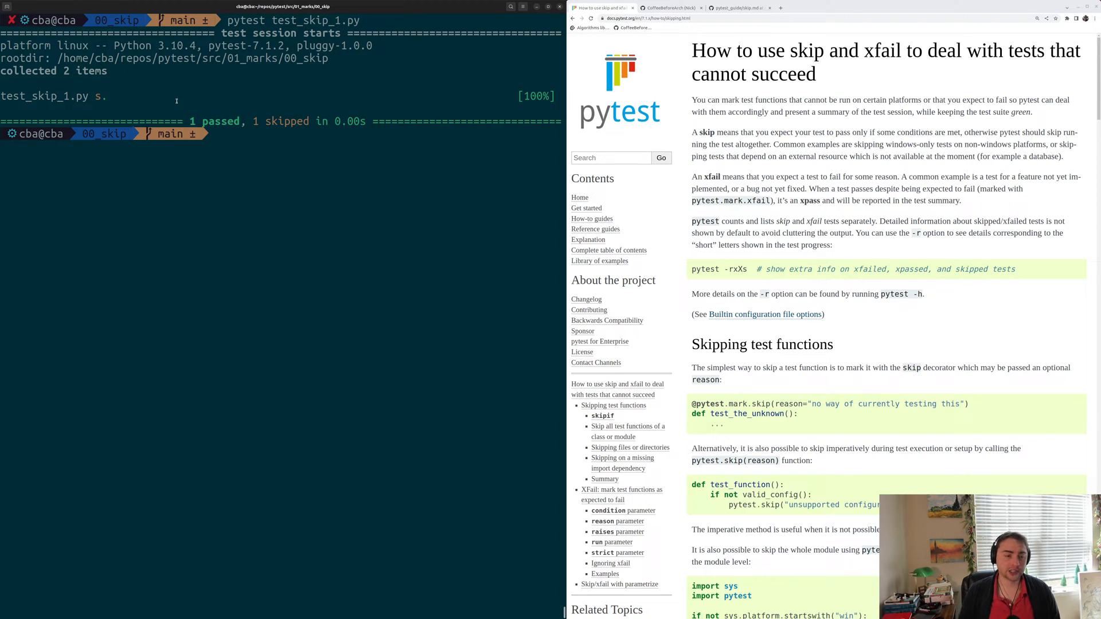
double_click(287, 121)
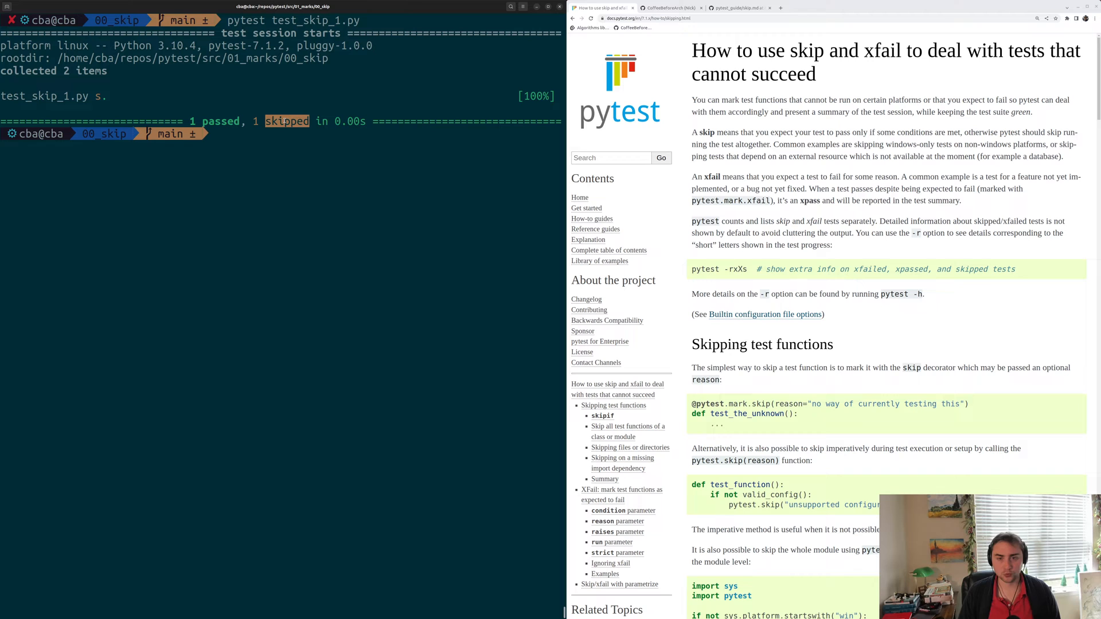
type("f")
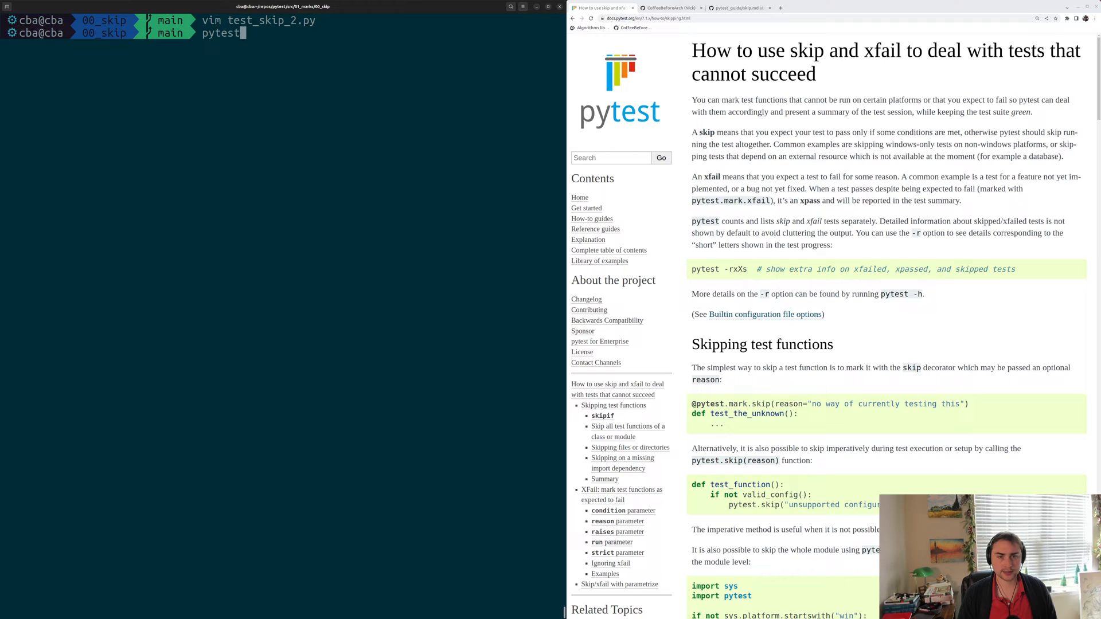
Step: Run pytest test_skip_2.py, reporting 1 skipped, then start a vim command for the next file
type("test_skip_2.py")
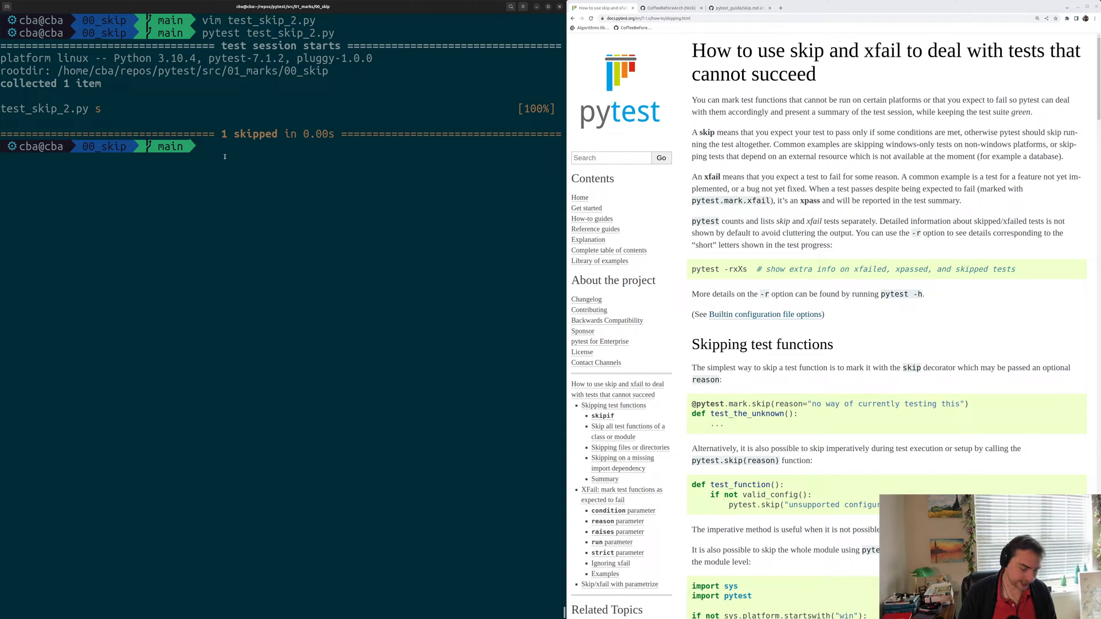
type("vim t")
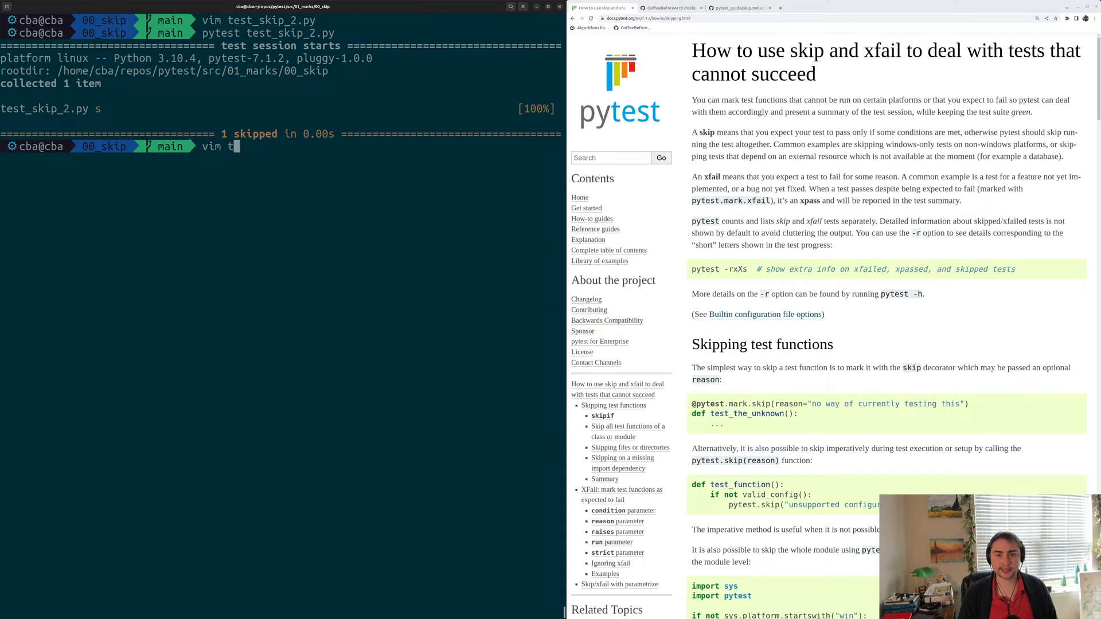
Step: Open test_skip_3.py in vim and highlight the skip reason "Look! We are skipping this test!"
type("est_skip_3.py")
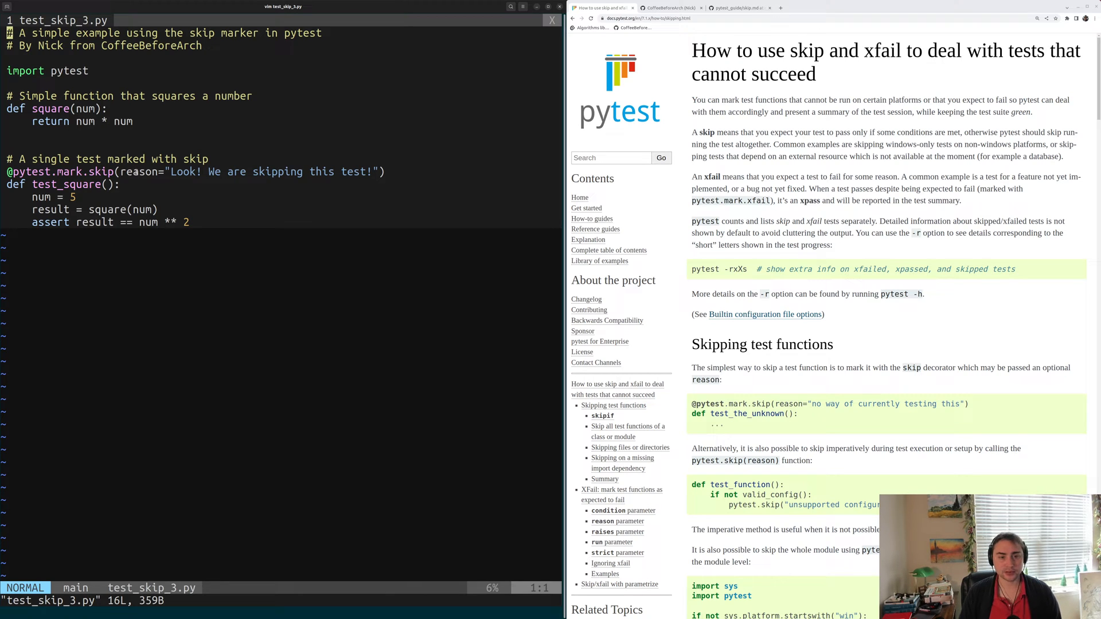
double_click(142, 173)
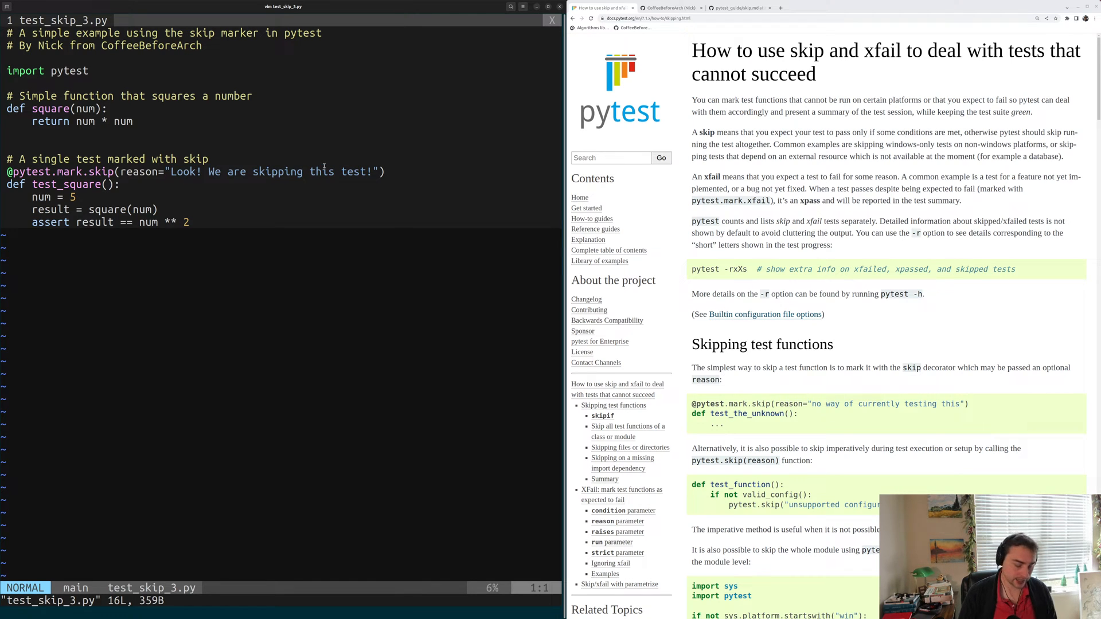
Step: Quit vim with :qa and type pytest test_skip_3.py at the cleared prompt
type(":qa")
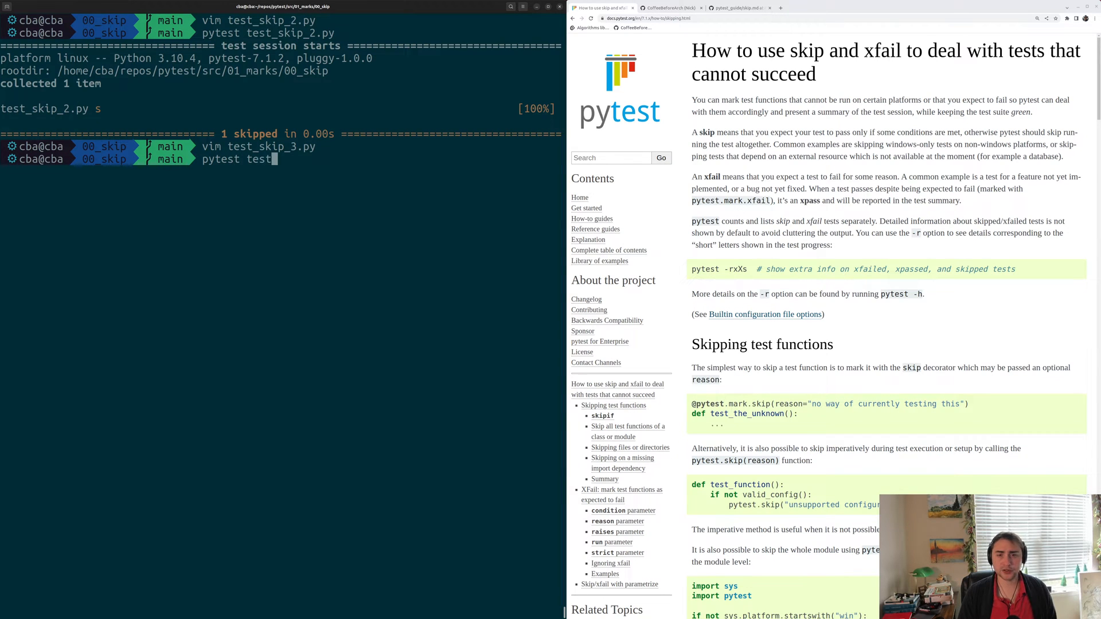
type("_skip_3.py")
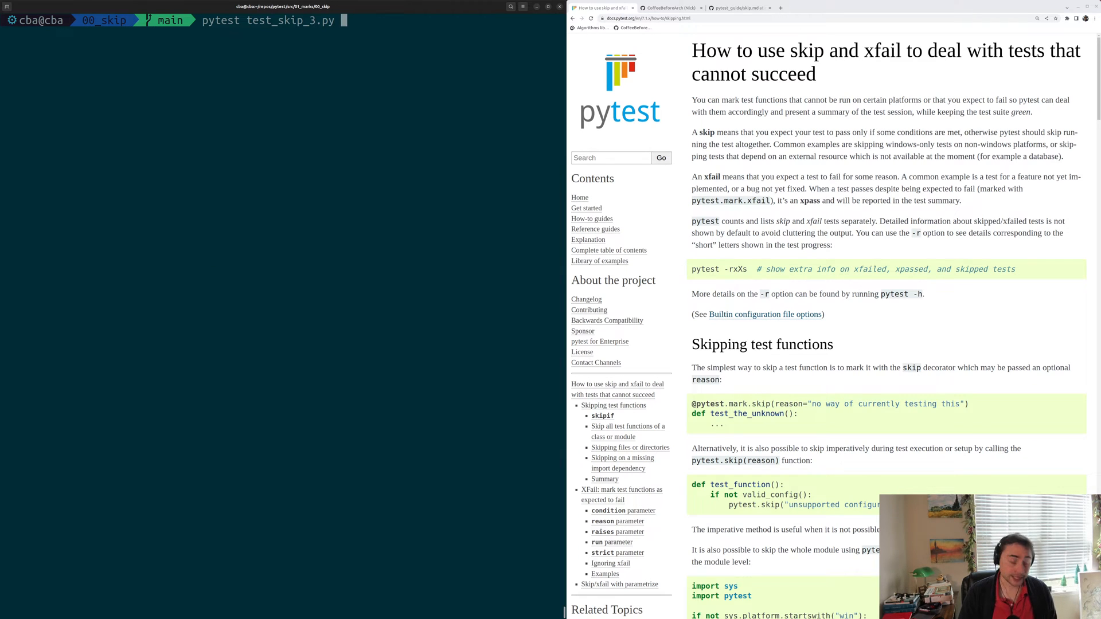
Step: Run pytest test_skip_3.py -rs so the summary lists the reason "Look! We are skipping this test!"
type("-r")
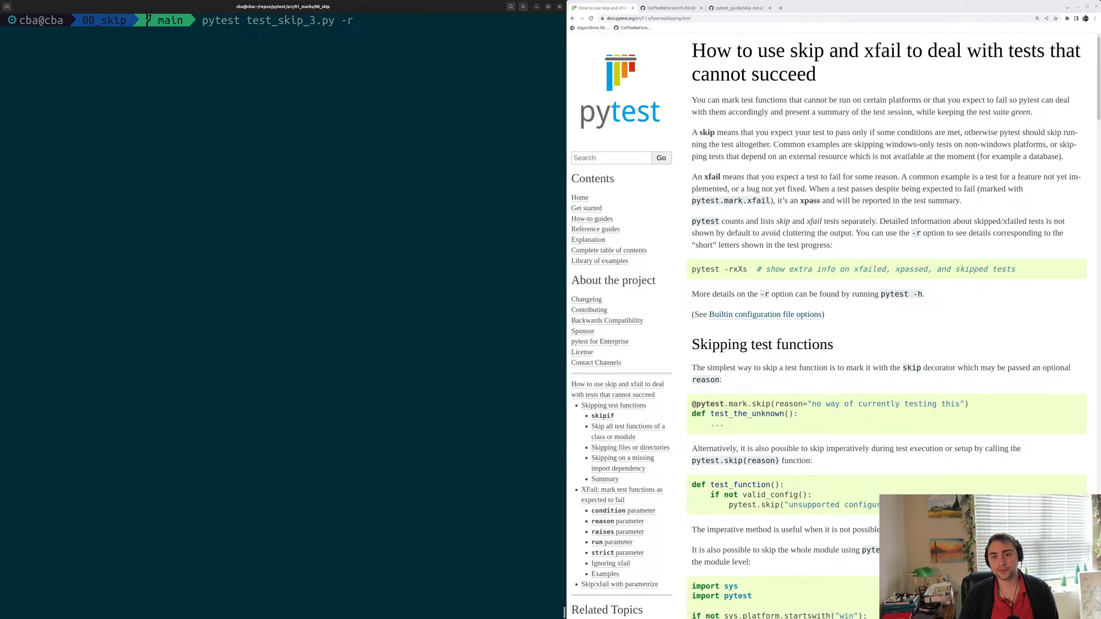
type("s")
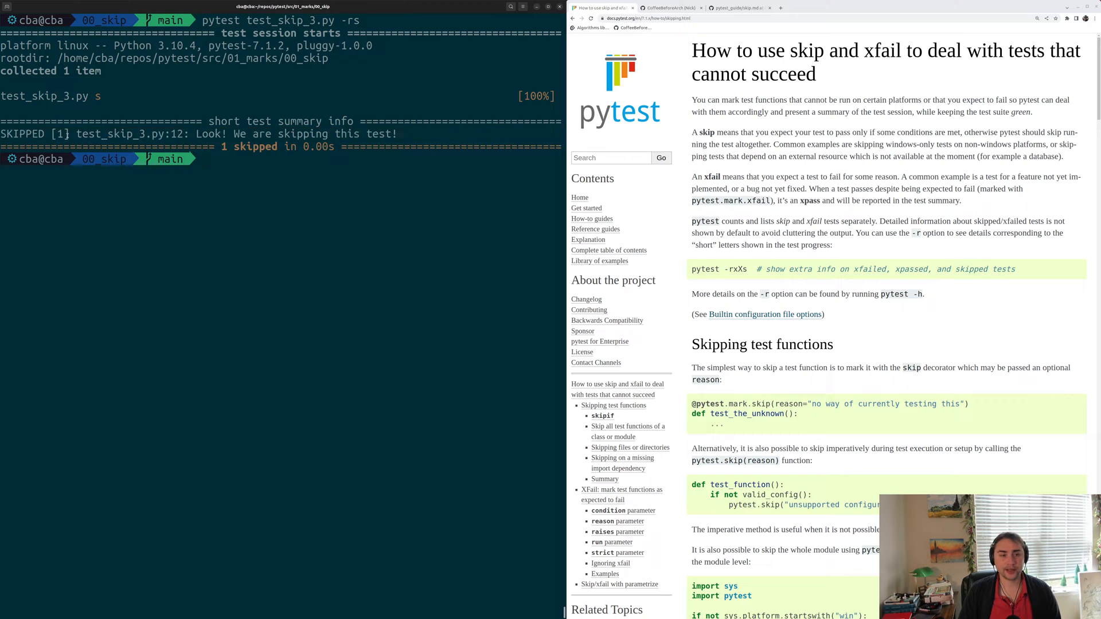
double_click(119, 133)
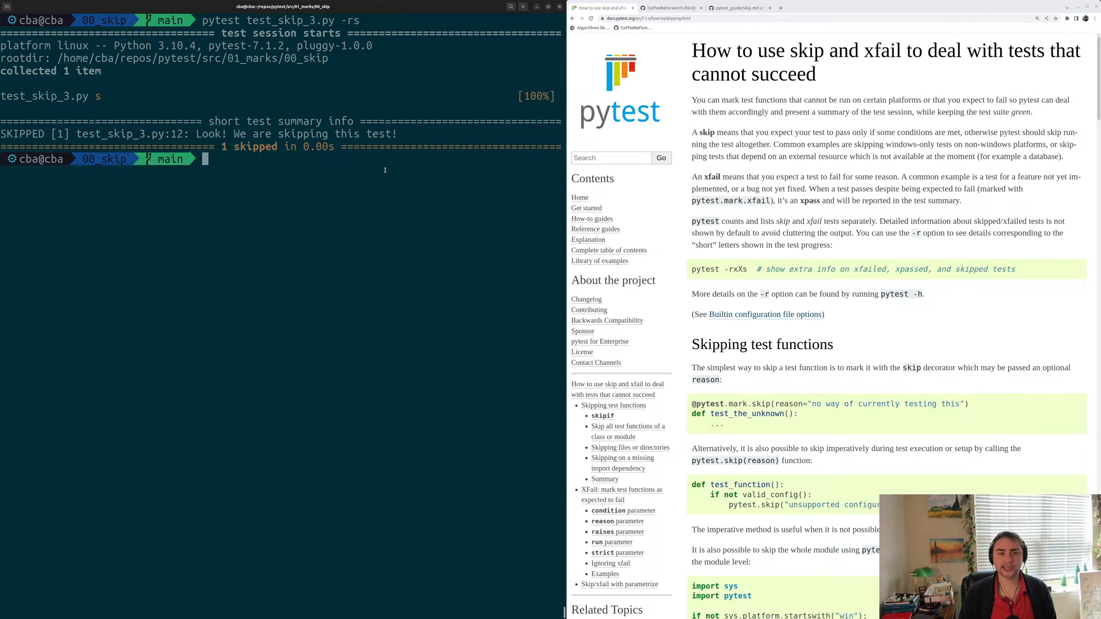
Step: Open test_skip_4.py in vim for editing before returning to the shell
type("vim test_skip_4.py")
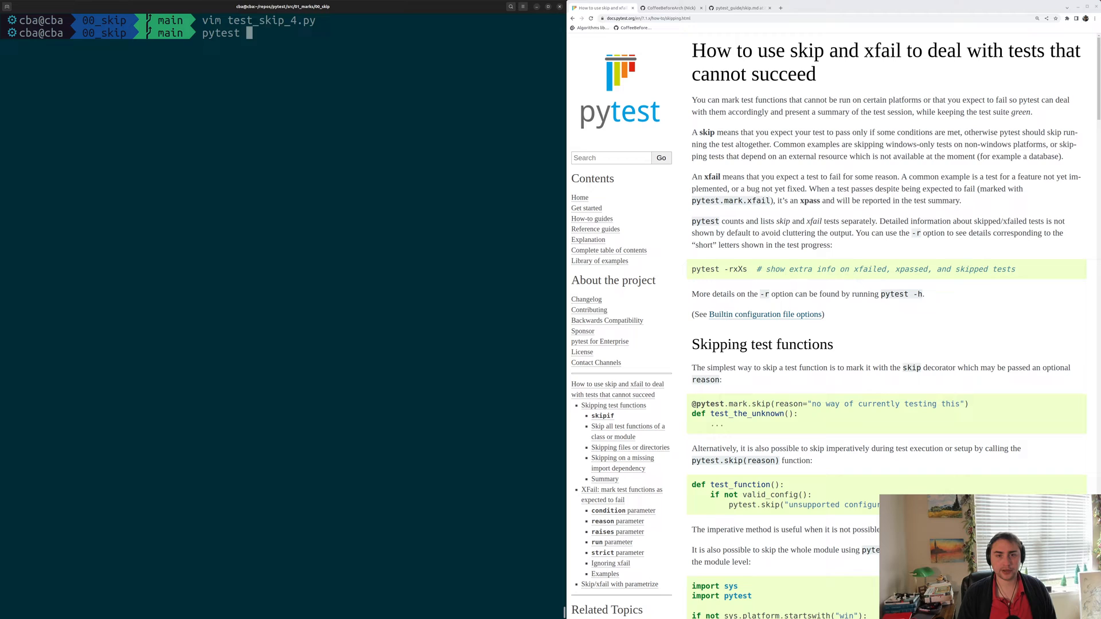
Step: Run pytest test_skip_4.py -rs to show its skip reasons in the short summary
type("test_skip_4.py -r")
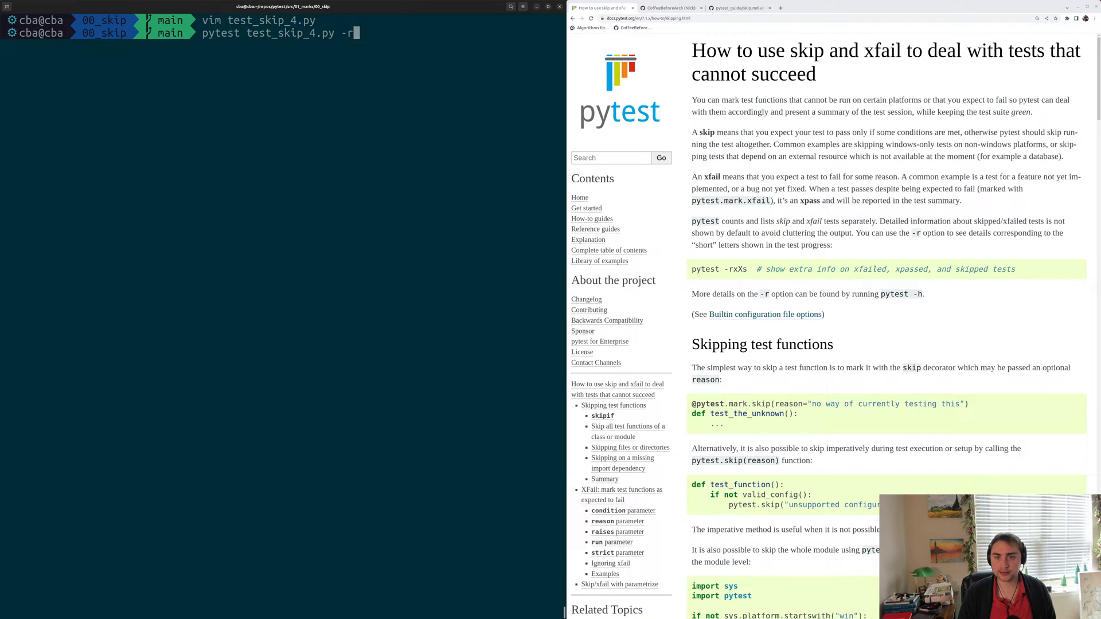
type("s")
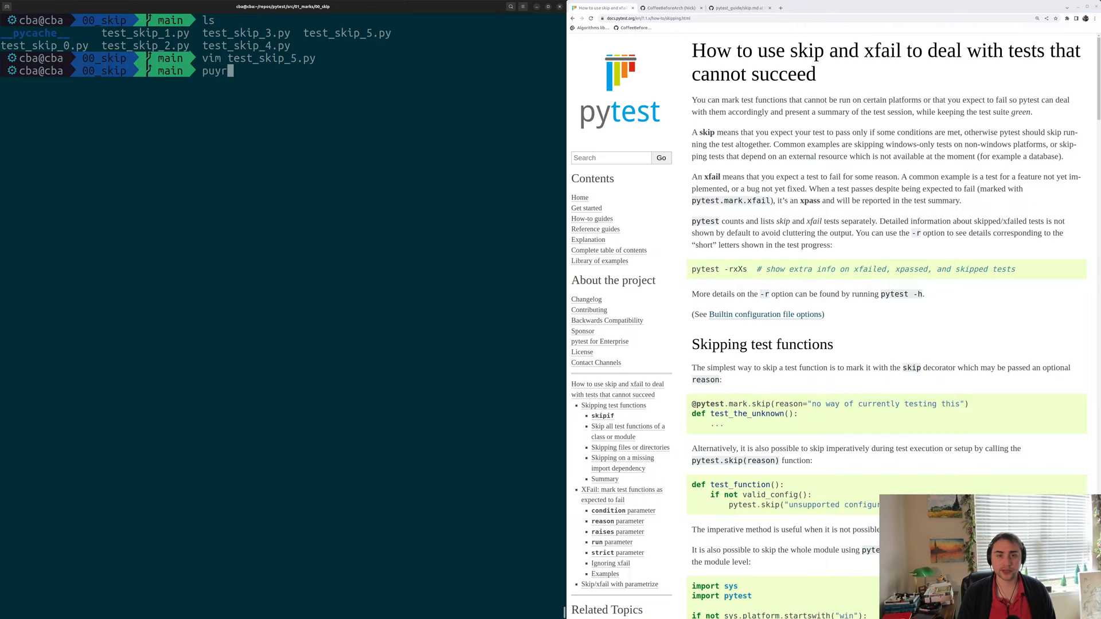
Step: Run pytest test_skip_5.py, then rerun it with -rs to report skip reasons
type("pytes")
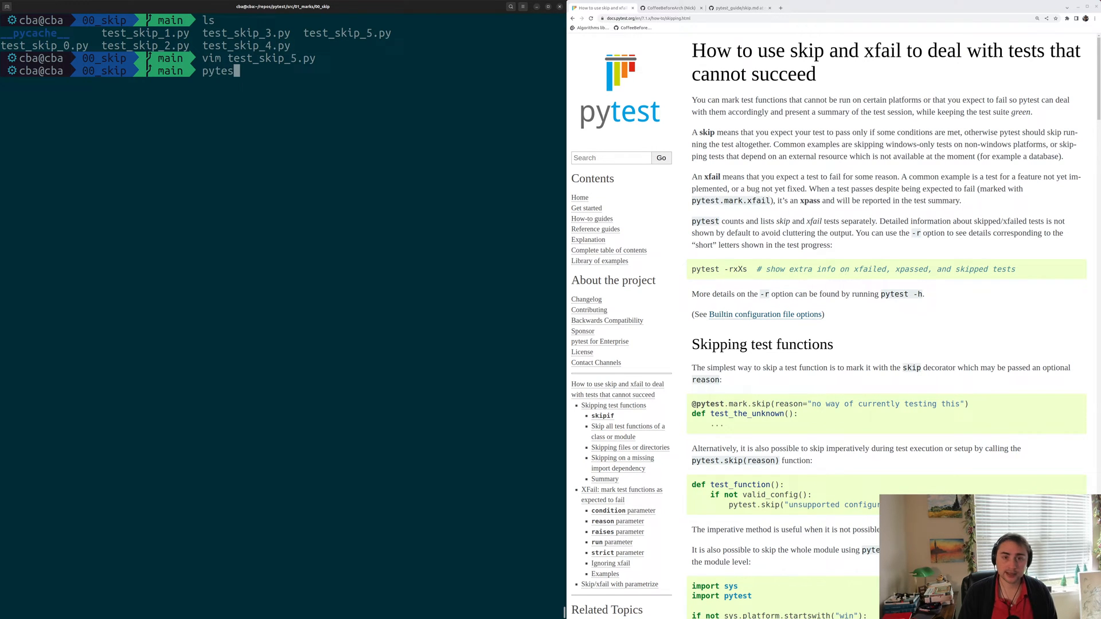
type("test_skip_")
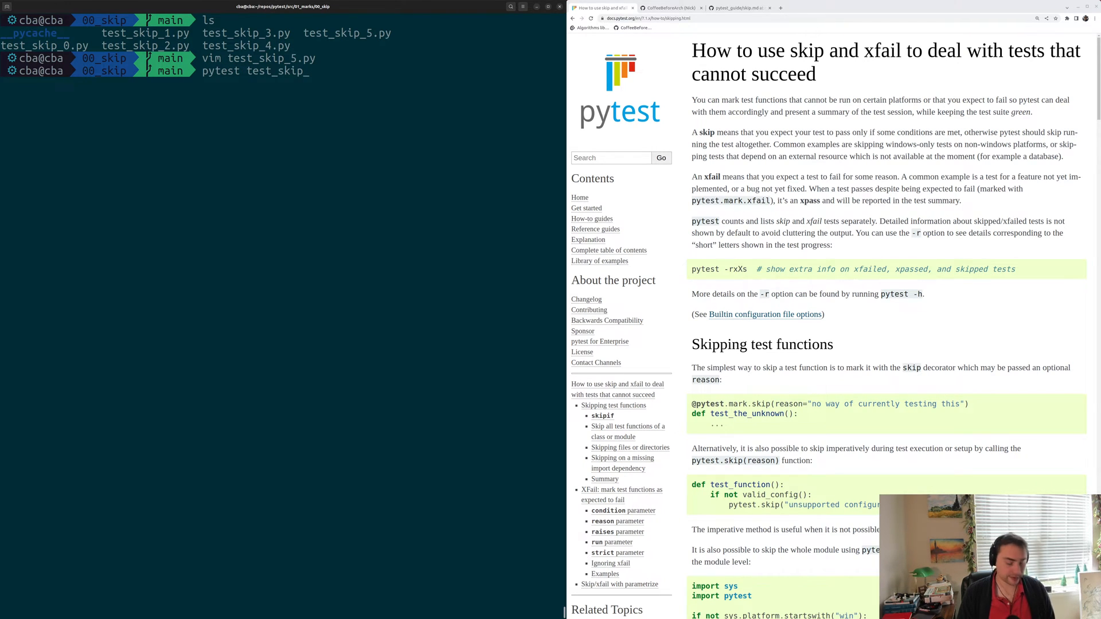
key("Enter")
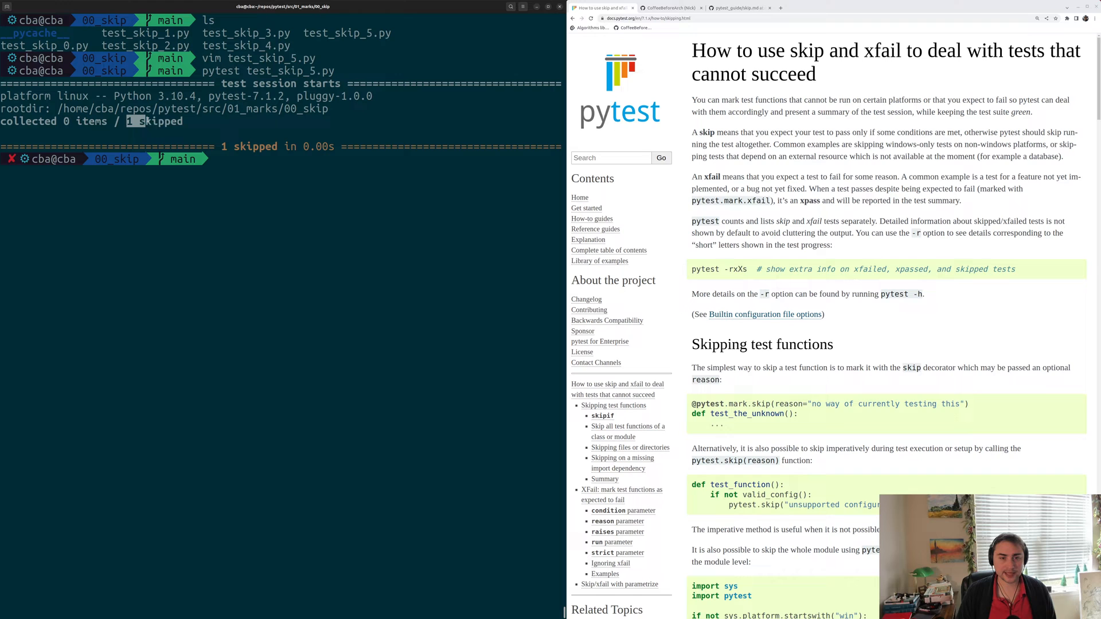
type("pytest test_skip_5.py")
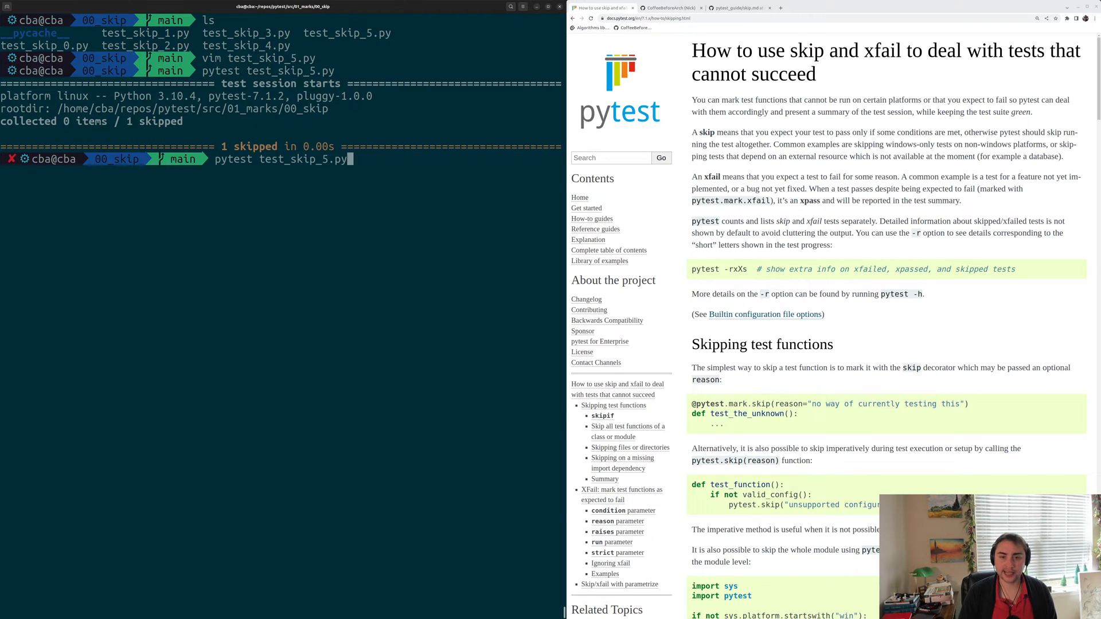
type("-rs")
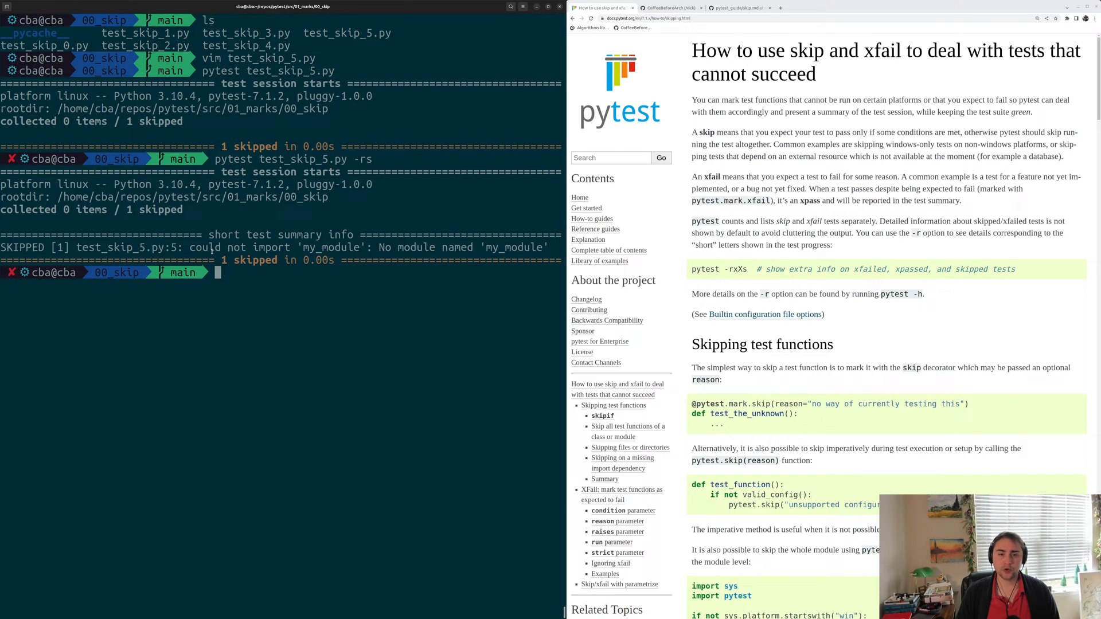
Step: Highlight the skip reason: could not import 'my_module', No module named 'my_module'
double_click(120, 247)
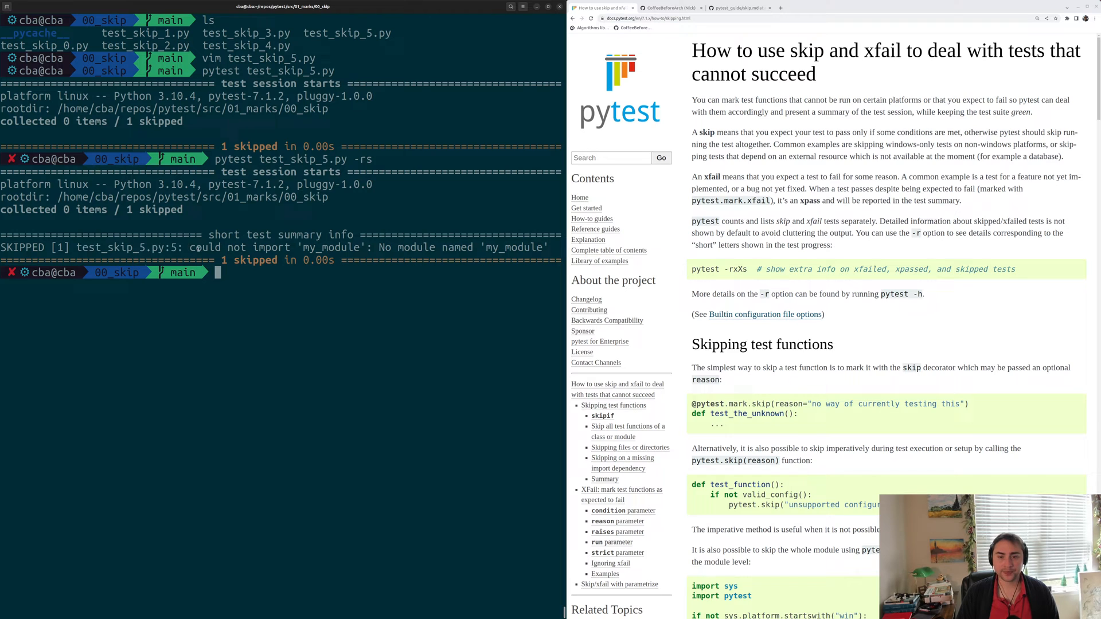
left_click_drag(186, 246, 546, 246)
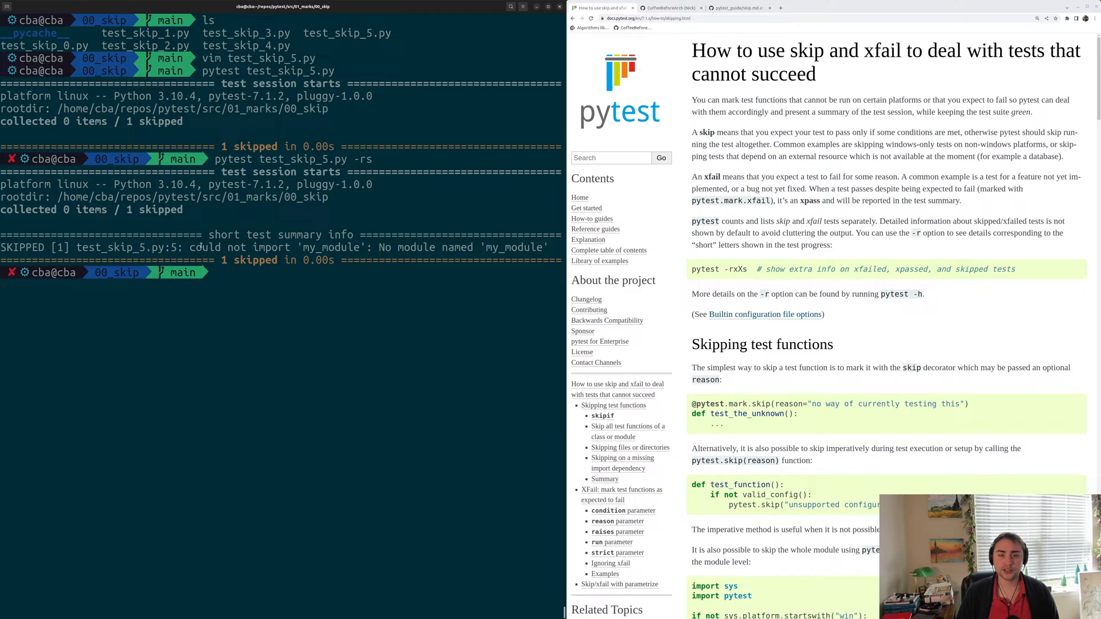
double_click(328, 247)
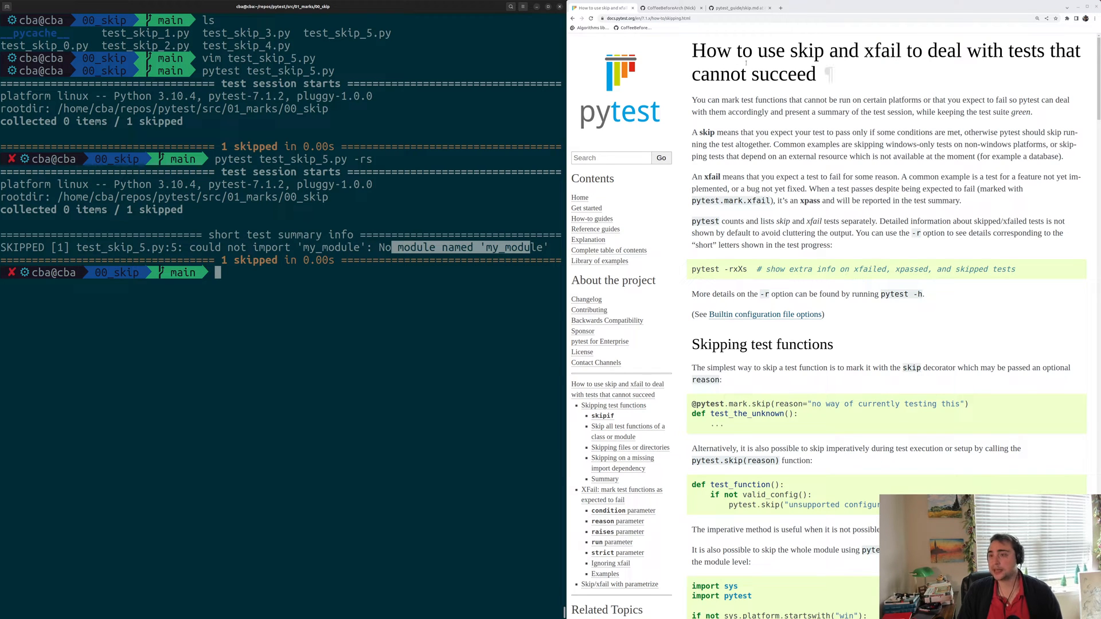
mouse_move(938, 85)
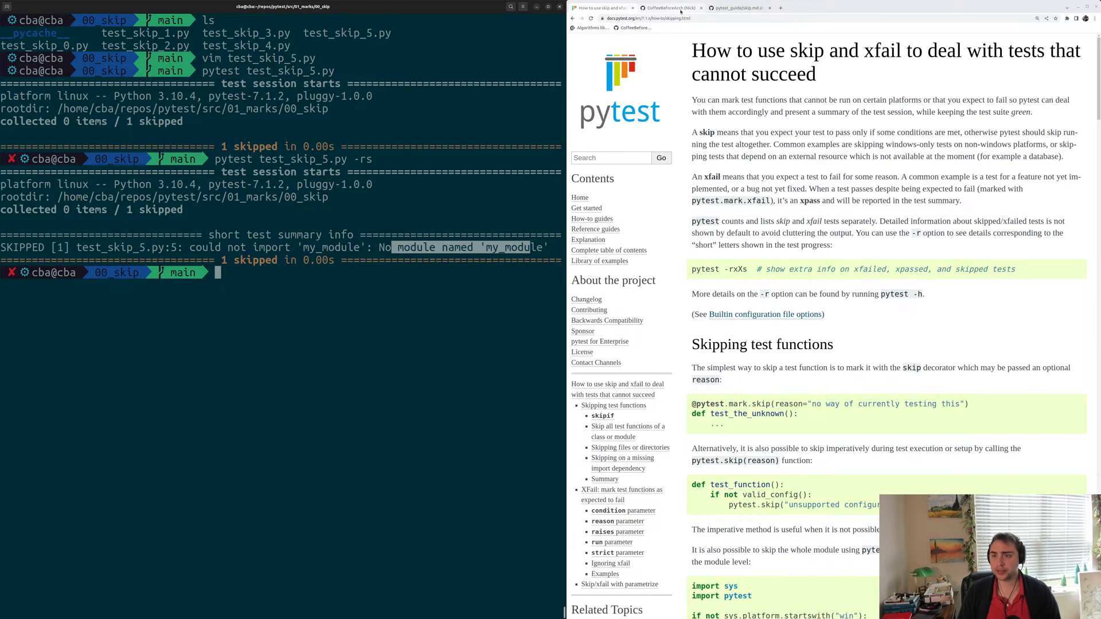
Step: Go to the pytest_guide repository on GitHub and scroll to its skip.md "Skipping Tests in pytest" guide
left_click(670, 7)
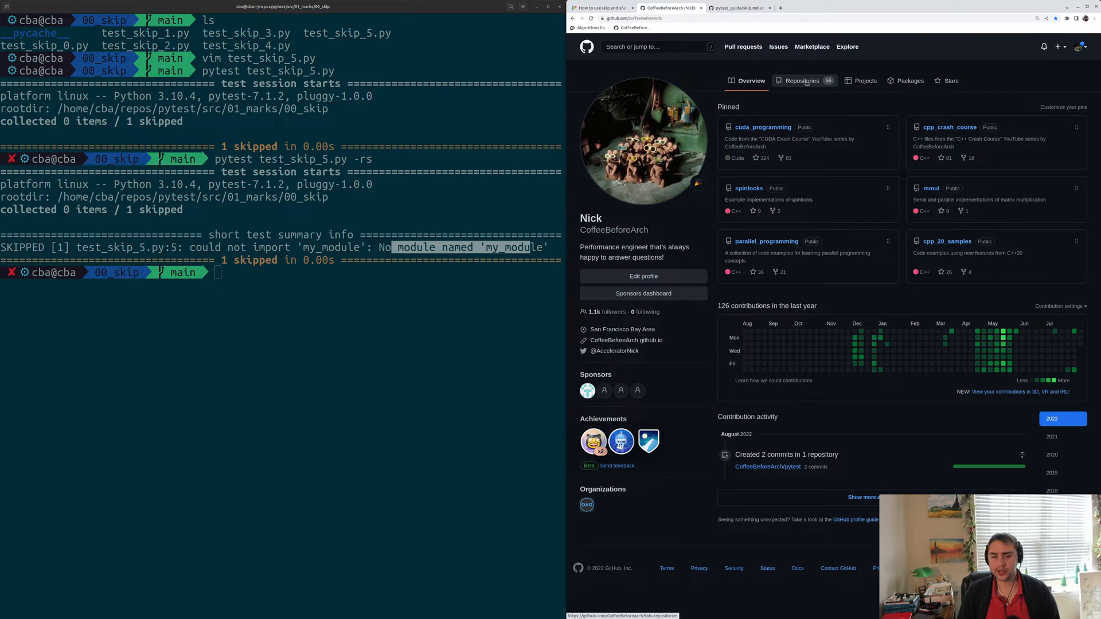
left_click(801, 80)
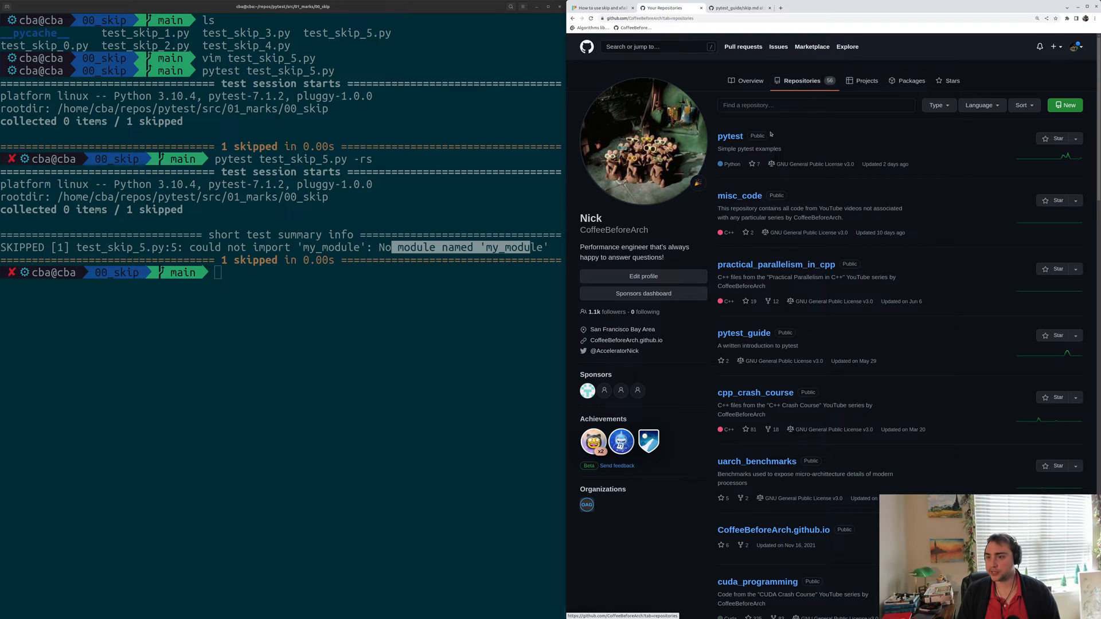
left_click(729, 136)
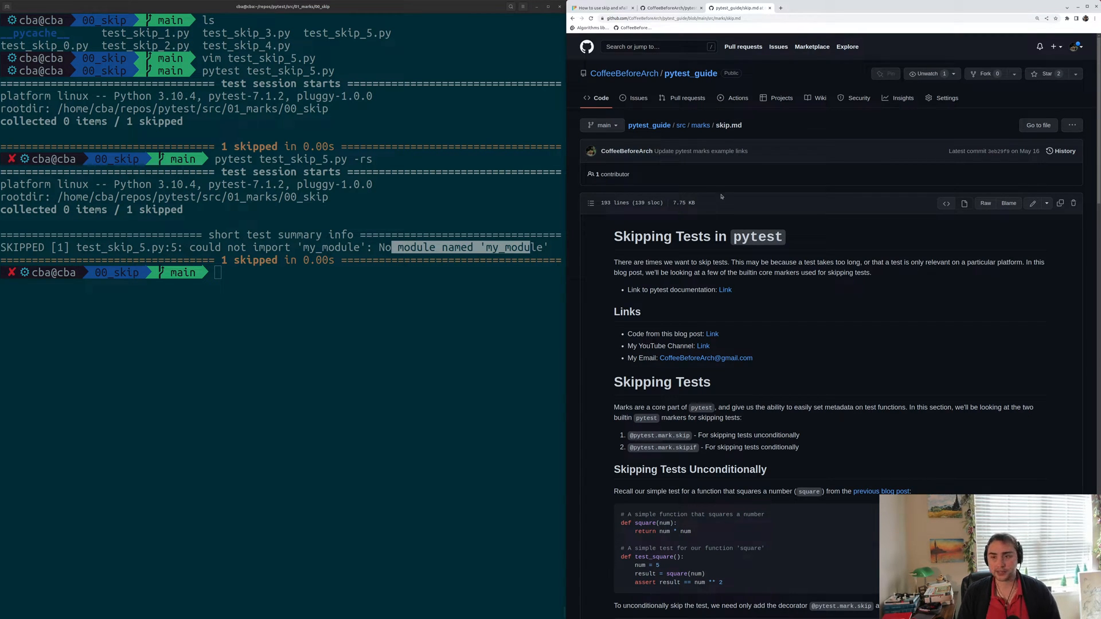
scroll("down", 3)
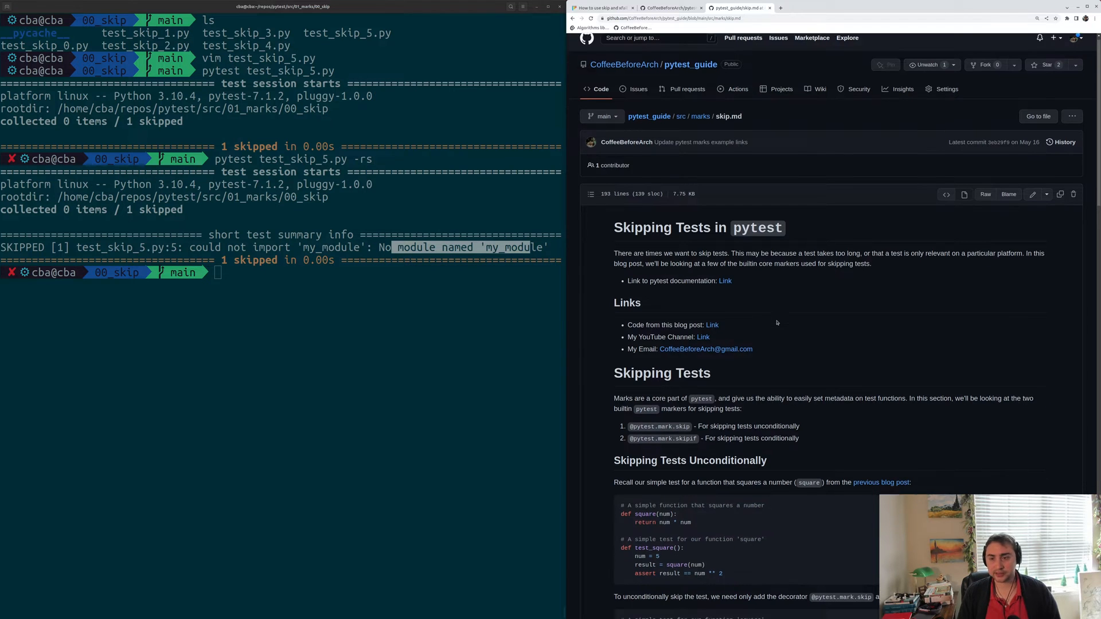
scroll("down", 3)
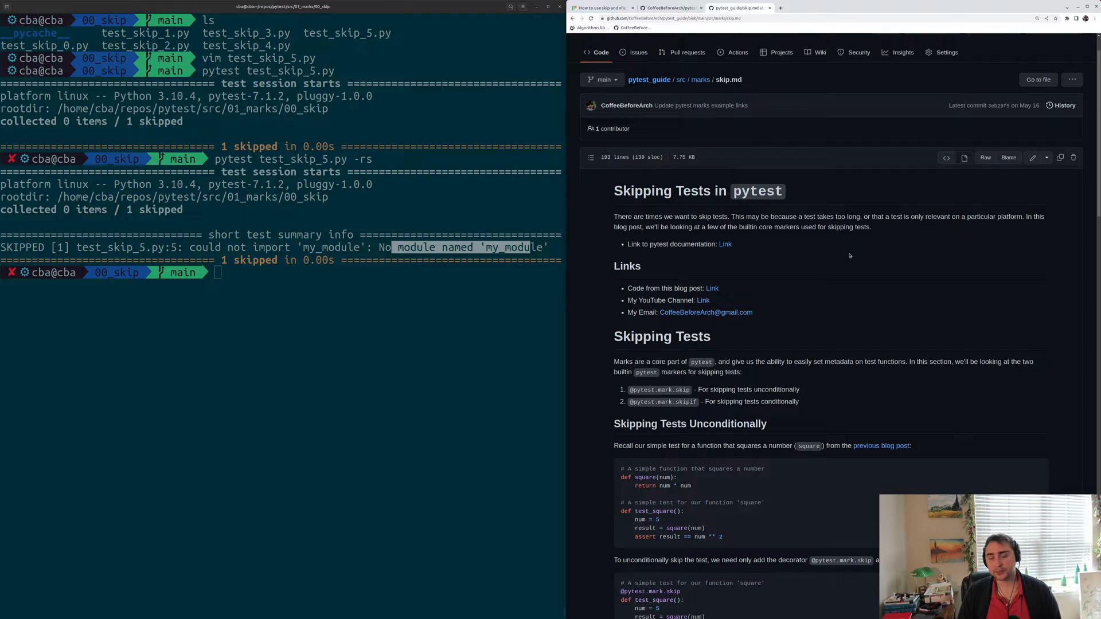
mouse_move(801, 238)
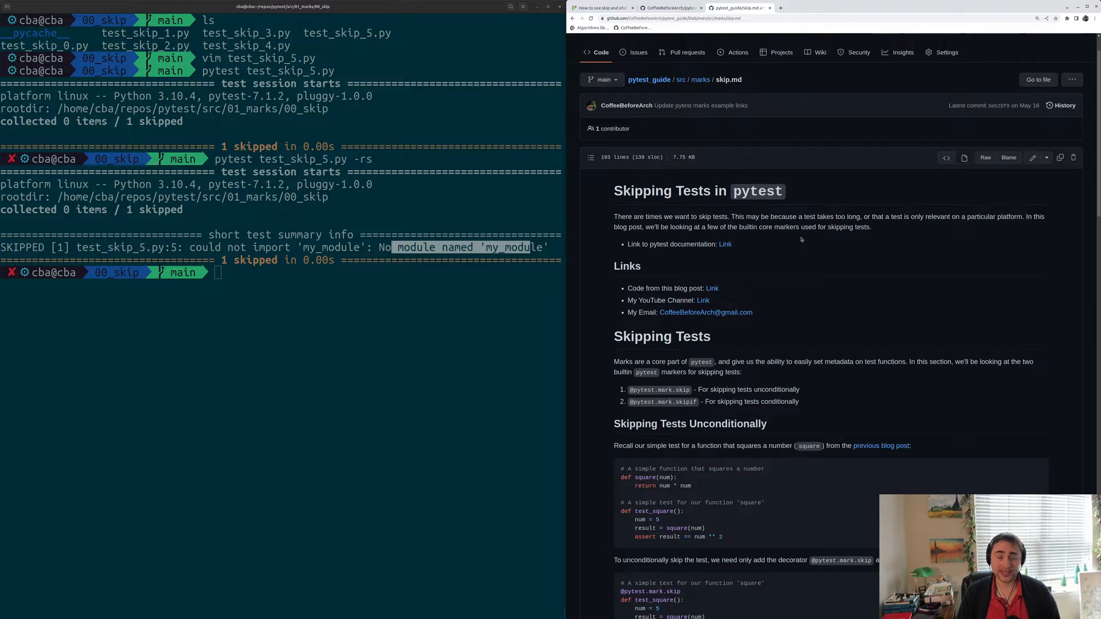